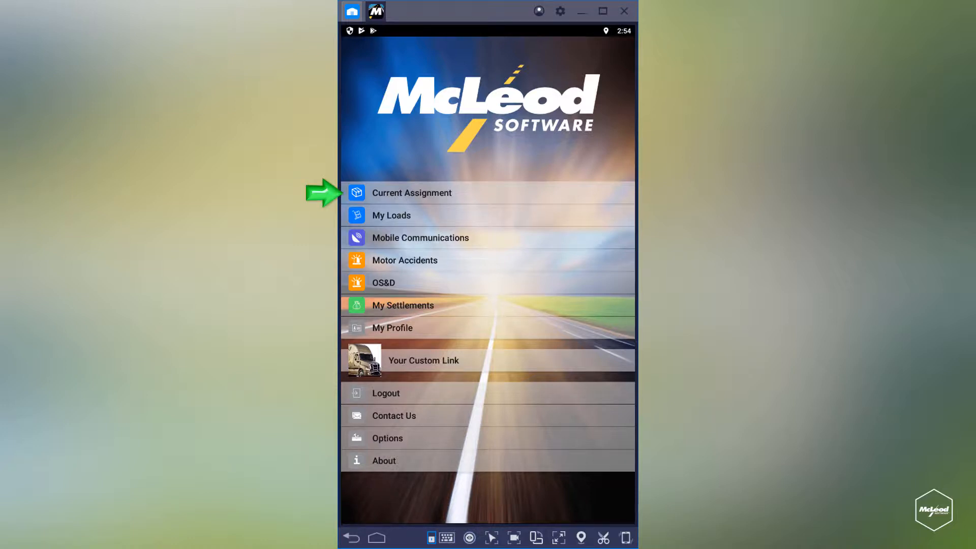
Step: Open the Current Assignment for Load 0253921, landing on the This Stop tab
{"action": "left_click", "coordinate": [410, 193]}
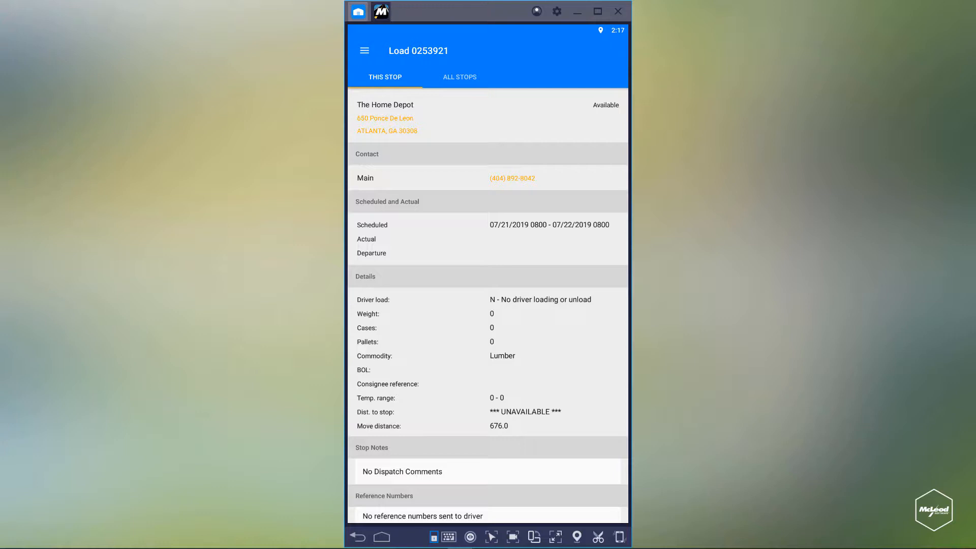
{"action": "left_click", "coordinate": [418, 51]}
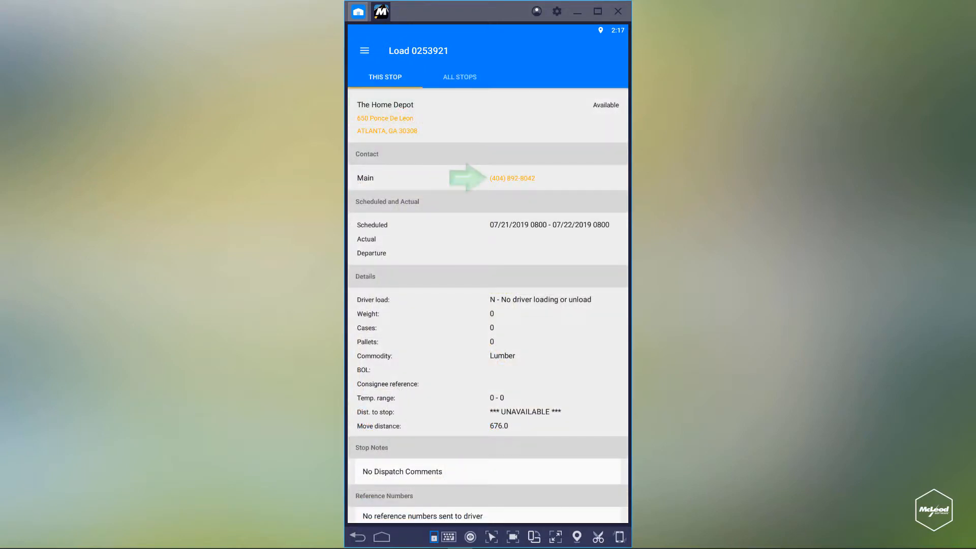
{"action": "left_click", "coordinate": [511, 178]}
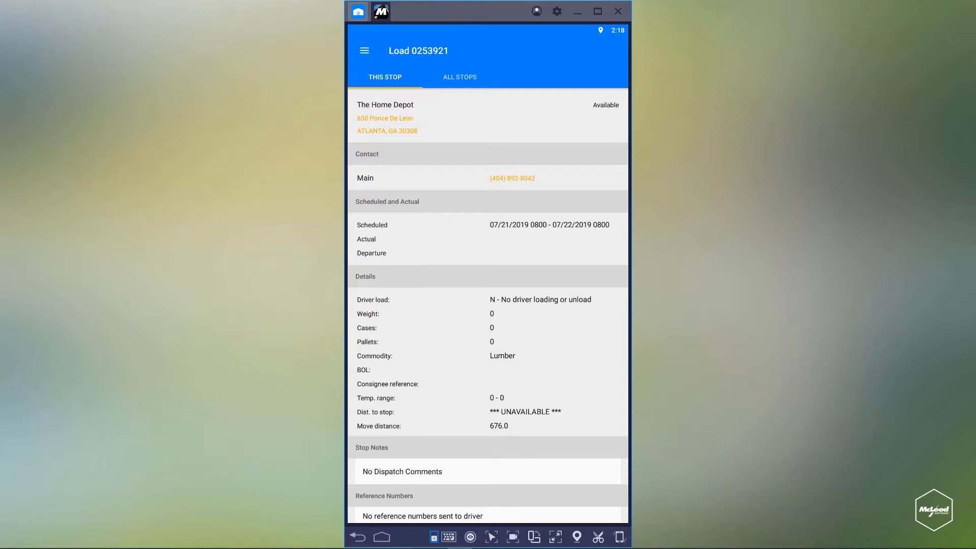
Step: Scroll to the stop's action buttons and start Signature Capture for this stop
{"action": "scroll", "scroll_direction": "down", "scroll_amount": 3}
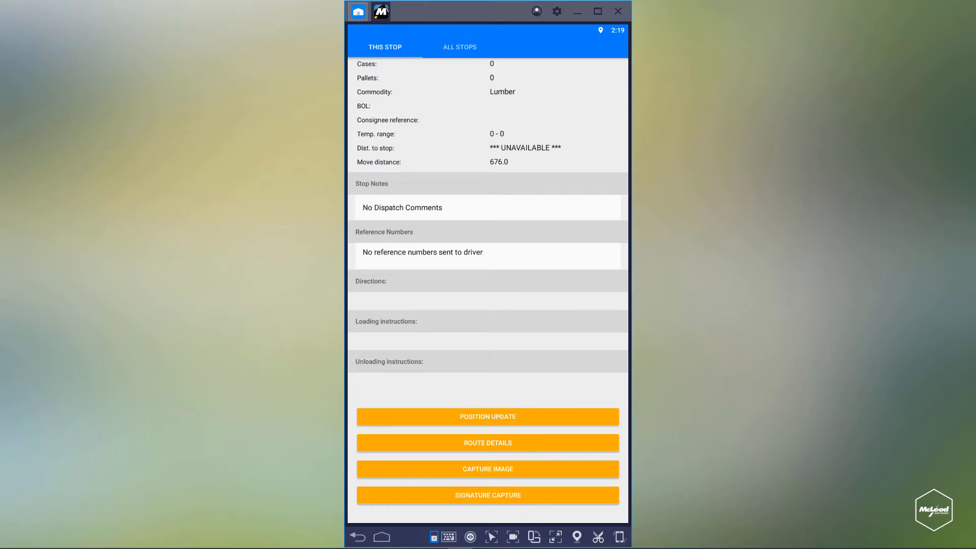
{"action": "left_click", "coordinate": [487, 417]}
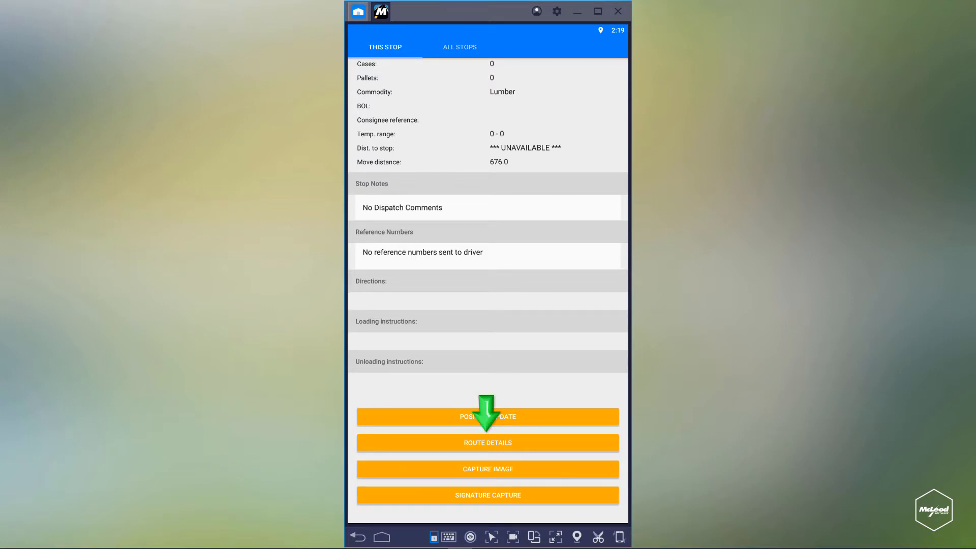
{"action": "left_click", "coordinate": [488, 443]}
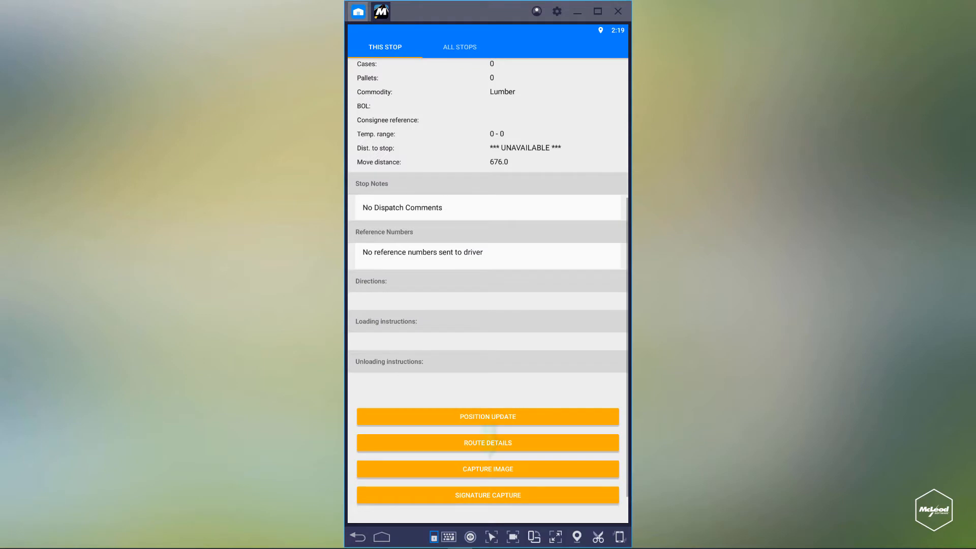
{"action": "left_click", "coordinate": [488, 468]}
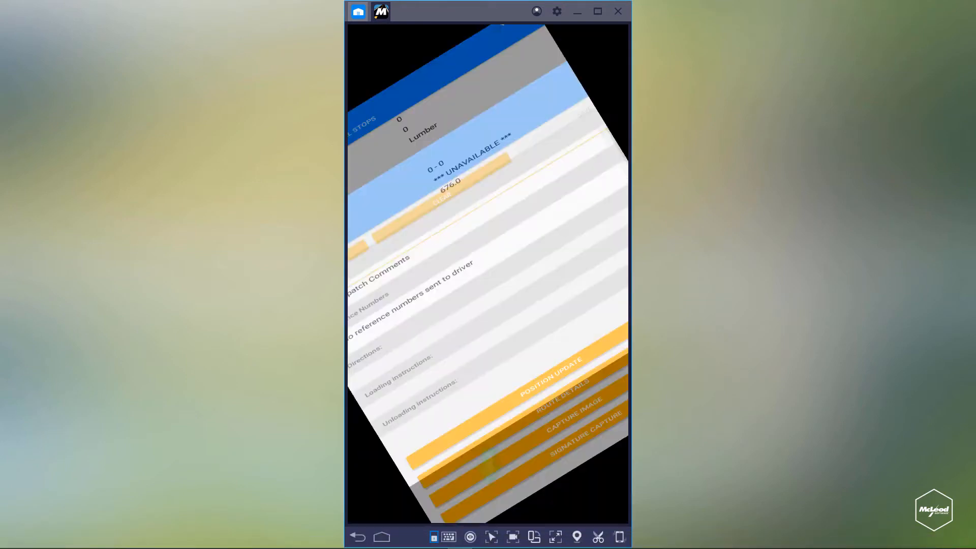
{"action": "left_click", "coordinate": [579, 433]}
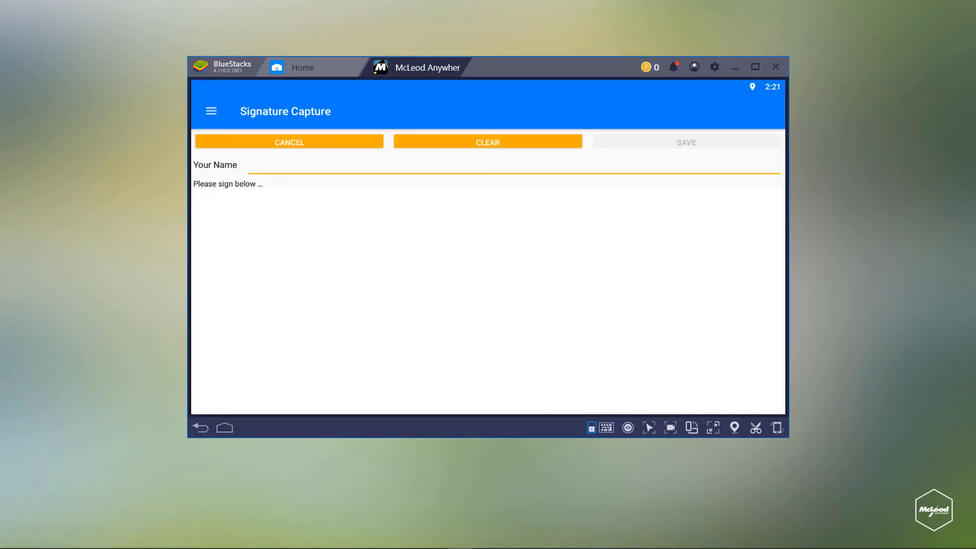
{"action": "type", "text": "Tiffany Monte"}
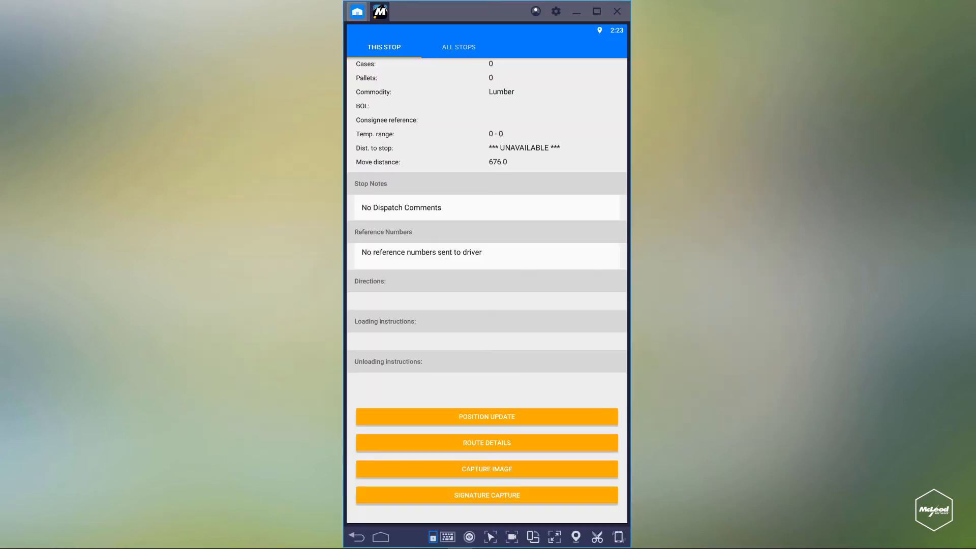
Step: Switch to All Stops and open Stop Details for the Atlanta Home Depot delivery
{"action": "left_click", "coordinate": [458, 47]}
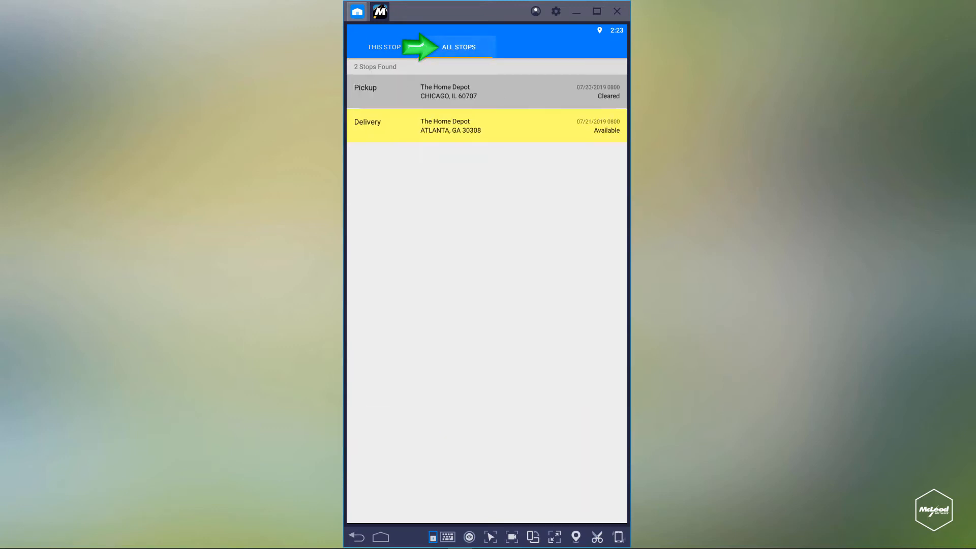
{"action": "left_click", "coordinate": [458, 47]}
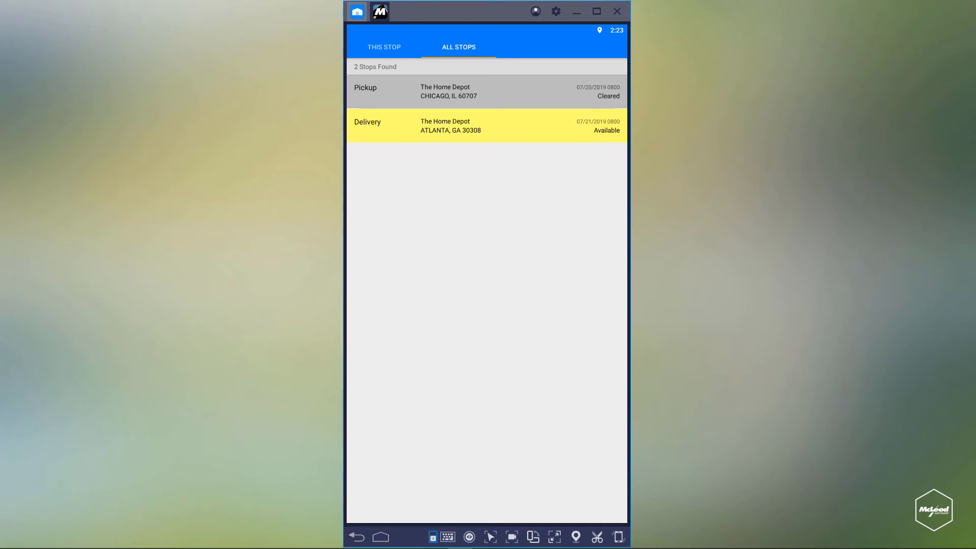
{"action": "left_click", "coordinate": [485, 126]}
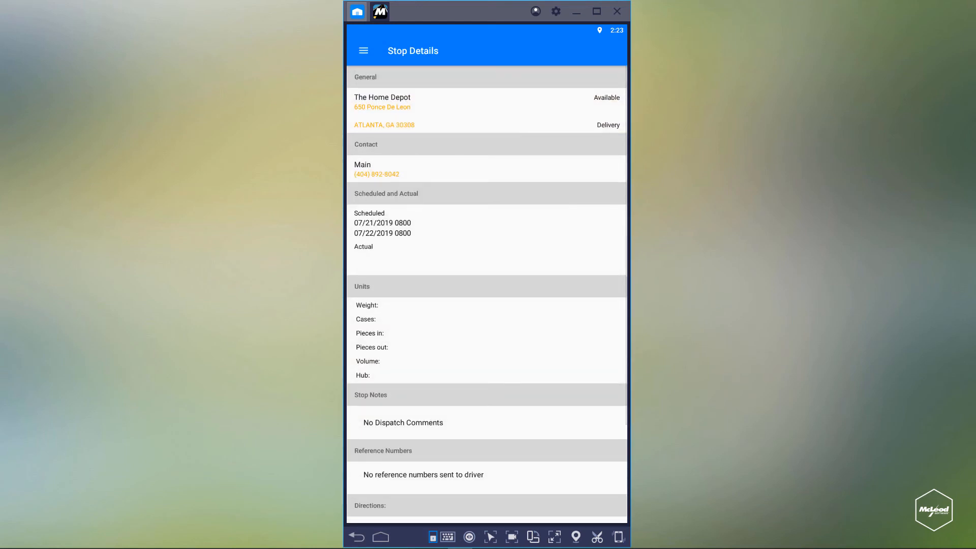